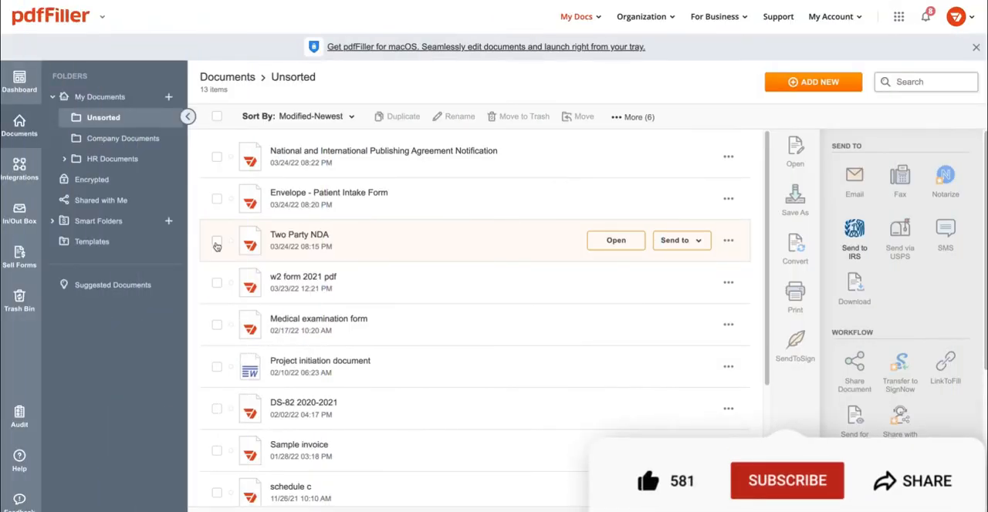
# - Tick the Two Party NDA document in the Unsorted folder of My Docs
pyautogui.click(787, 481)
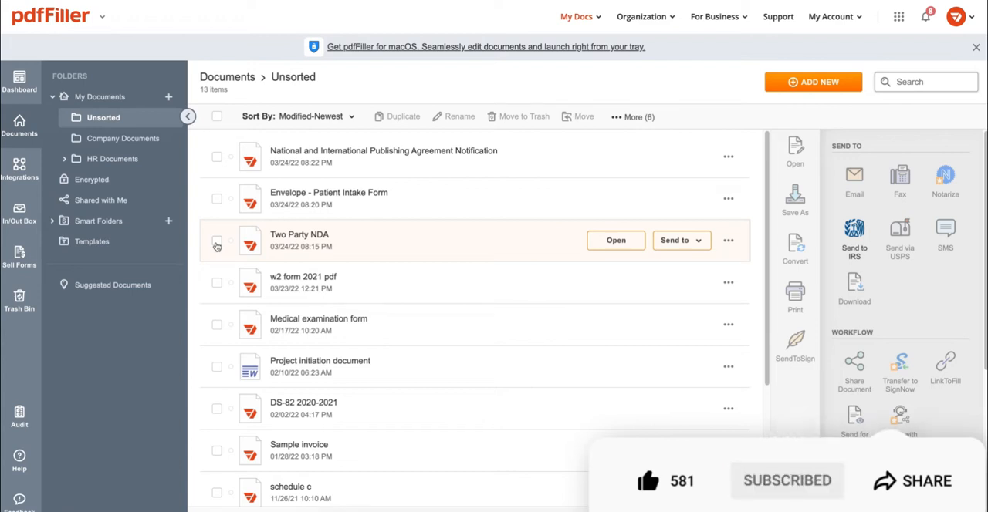
pyautogui.click(216, 242)
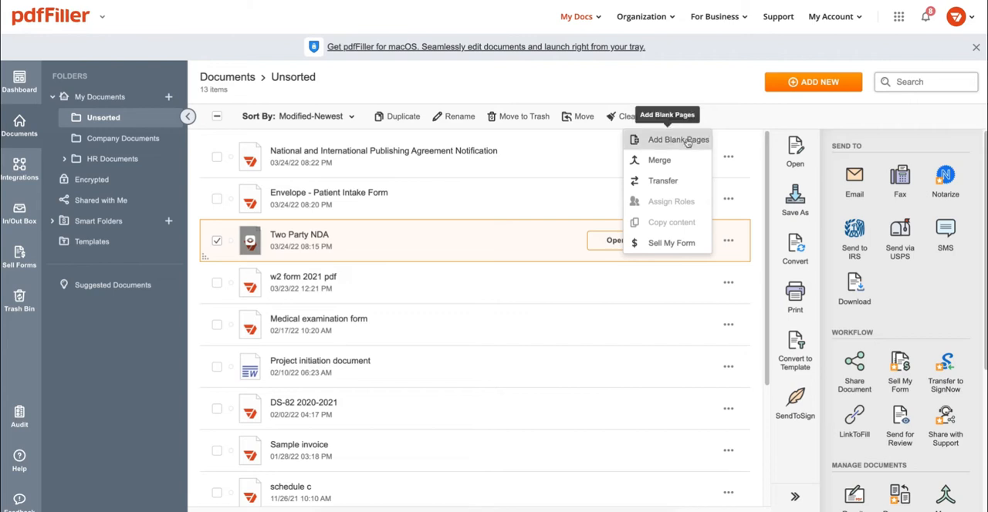
# - Start adding blank pages to the Two Party NDA and open the page-count list
pyautogui.click(677, 139)
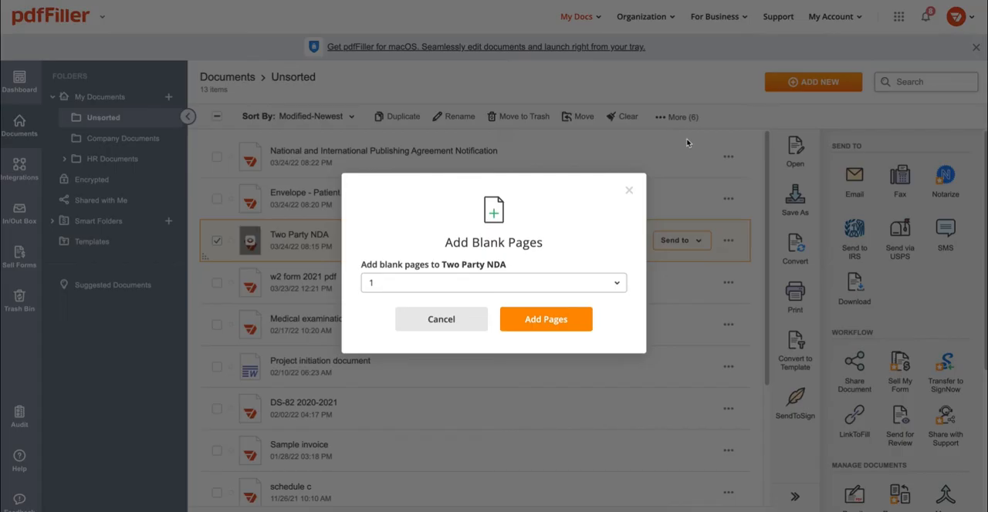
pyautogui.click(493, 283)
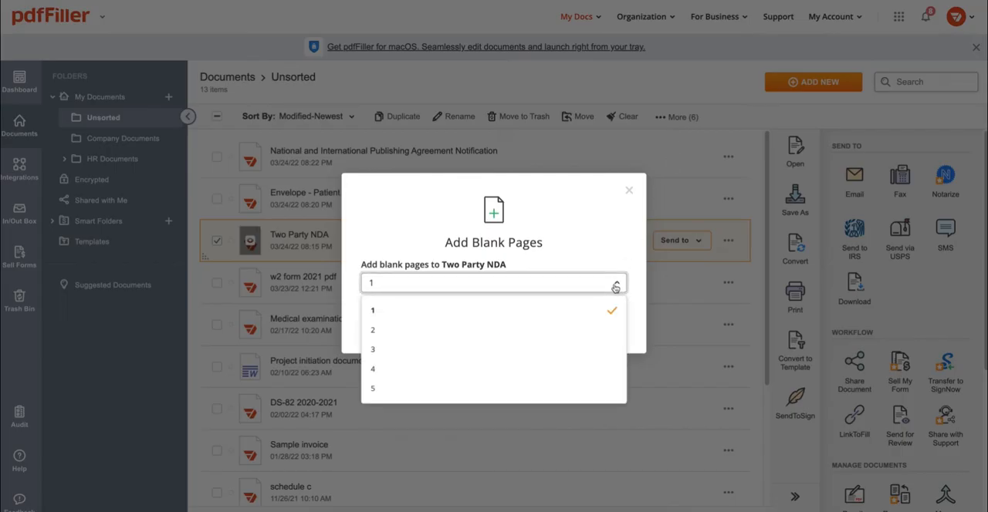
pyautogui.moveTo(586, 337)
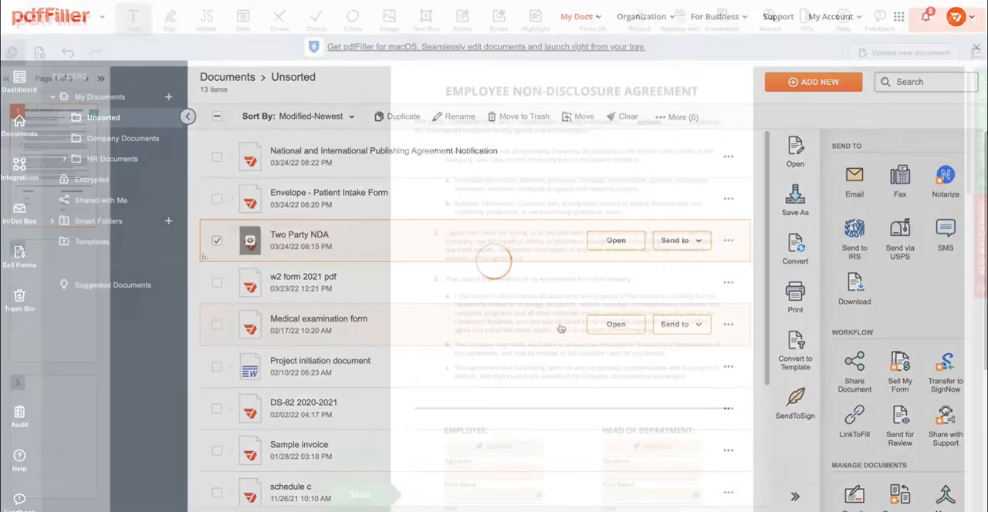
# - Return to the Dashboard showing the Recent Documents list
pyautogui.click(616, 240)
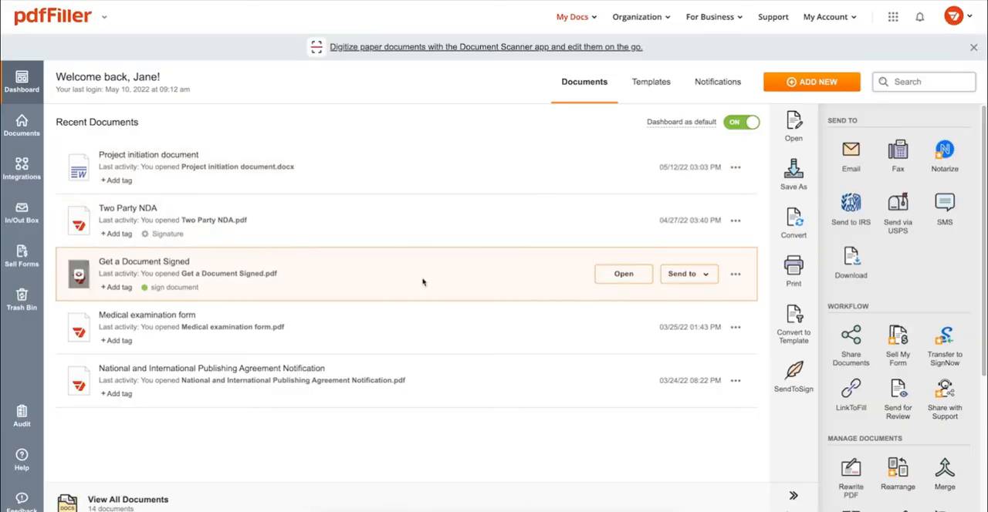
# - Open the Save As page for a document, set to PDF and Google Drive
pyautogui.click(623, 274)
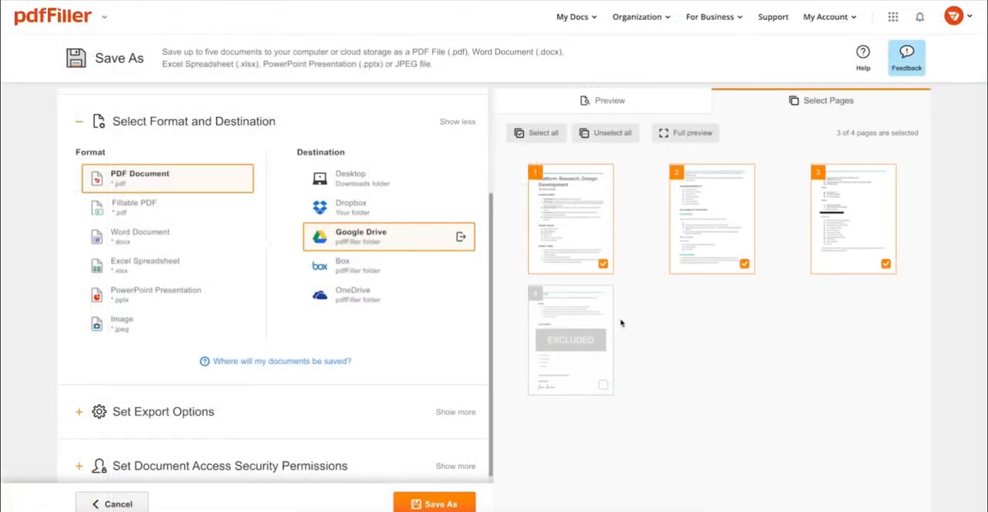
# - Preview the Fillable PDF, Excel Spreadsheet and JPEG Image save formats
pyautogui.click(603, 385)
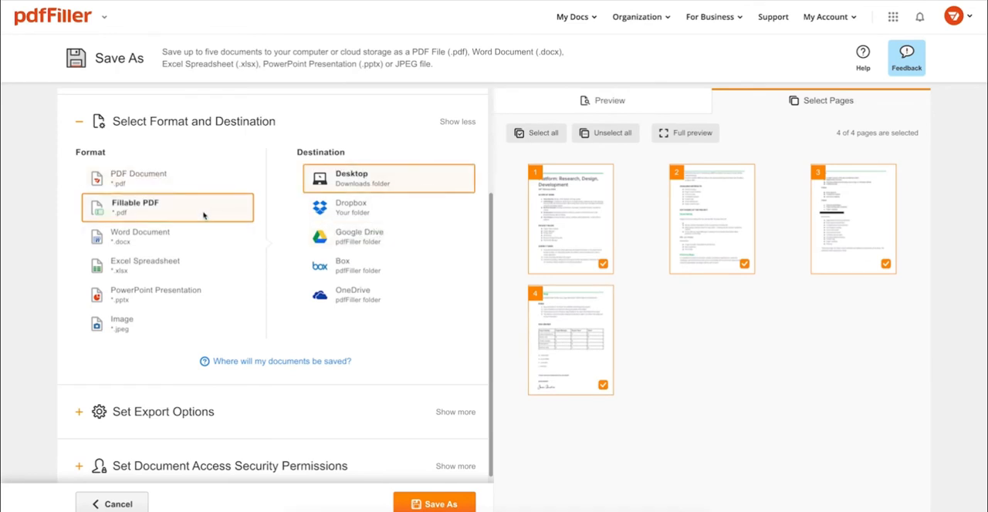
pyautogui.click(146, 266)
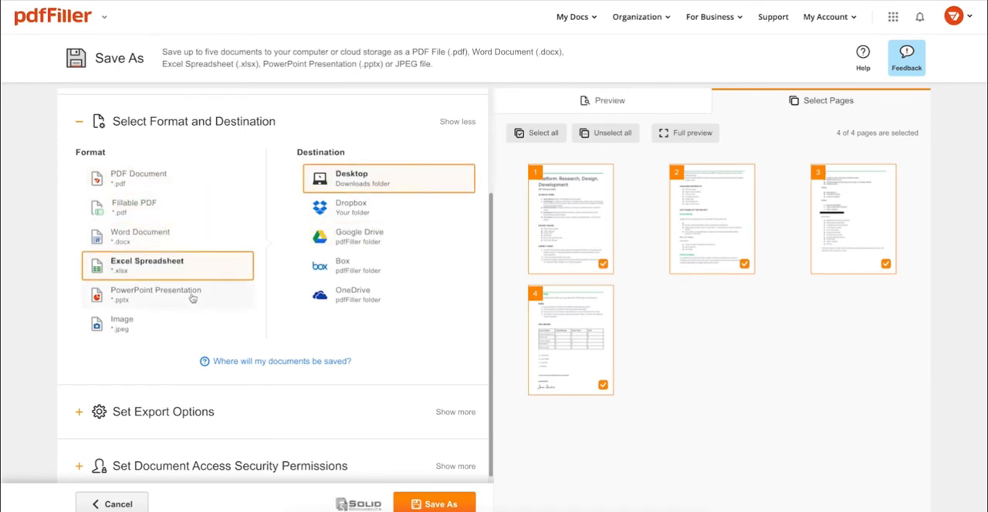
pyautogui.click(121, 324)
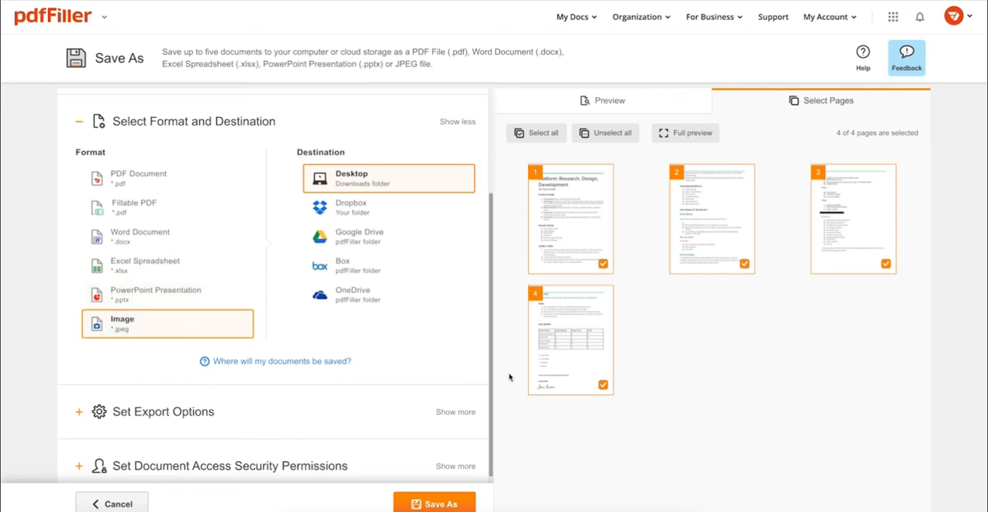
# - Cancel saving and share the Two Party NDA by public link instead of email
pyautogui.click(113, 503)
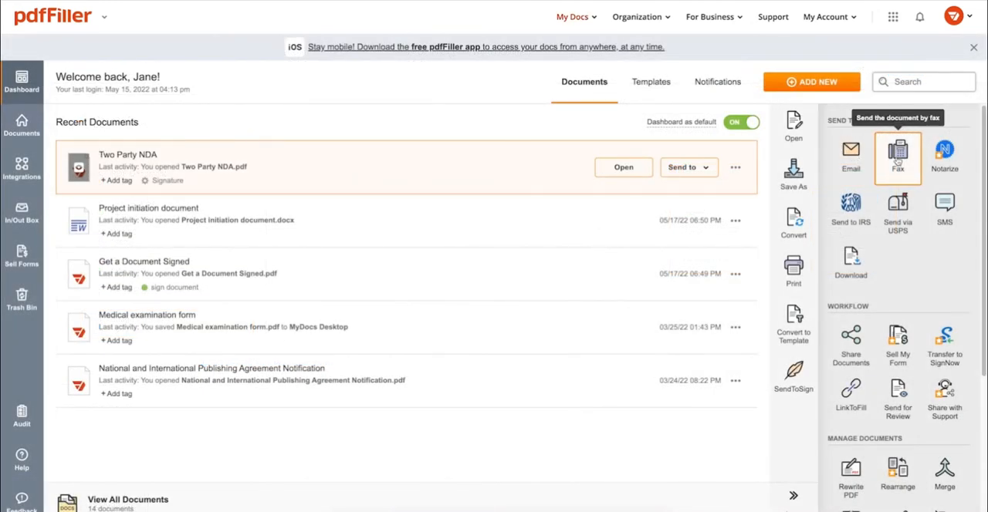
pyautogui.moveTo(898, 212)
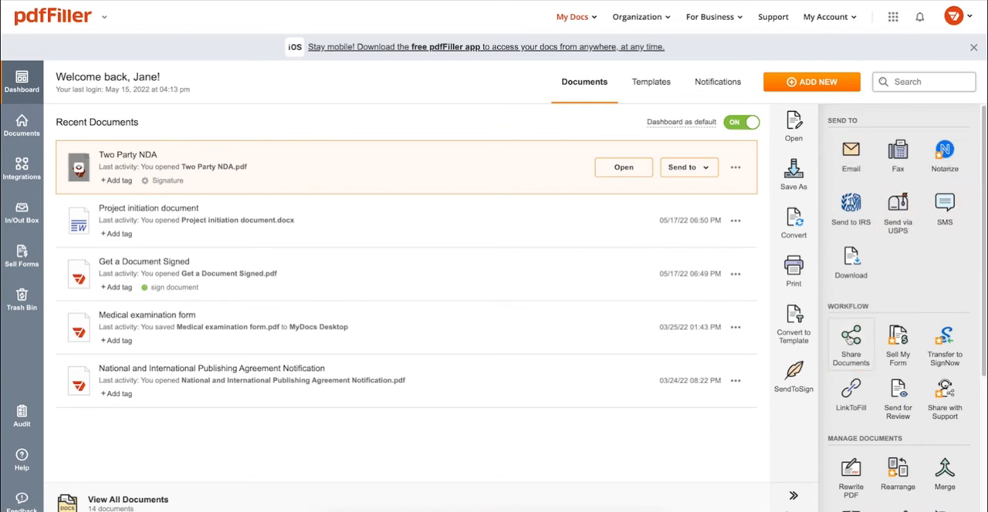
pyautogui.click(851, 341)
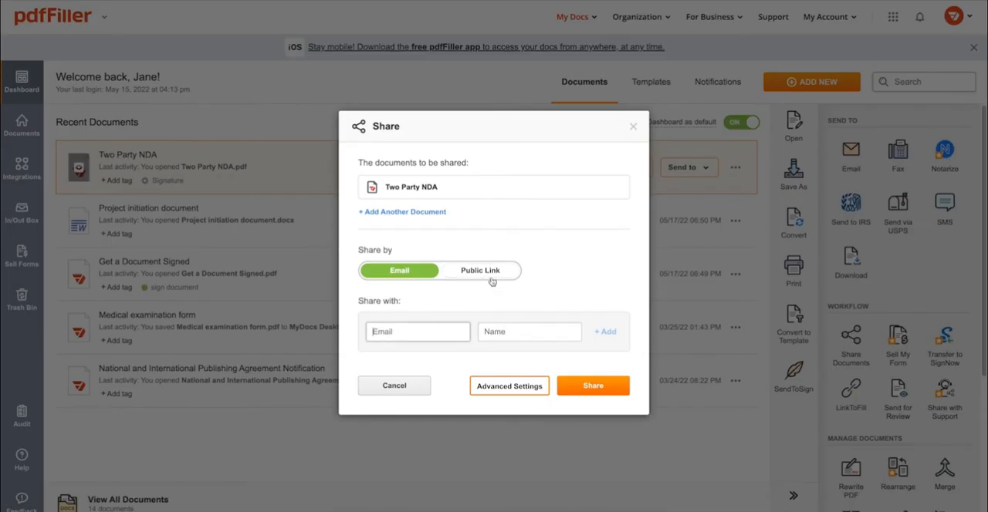
pyautogui.click(480, 271)
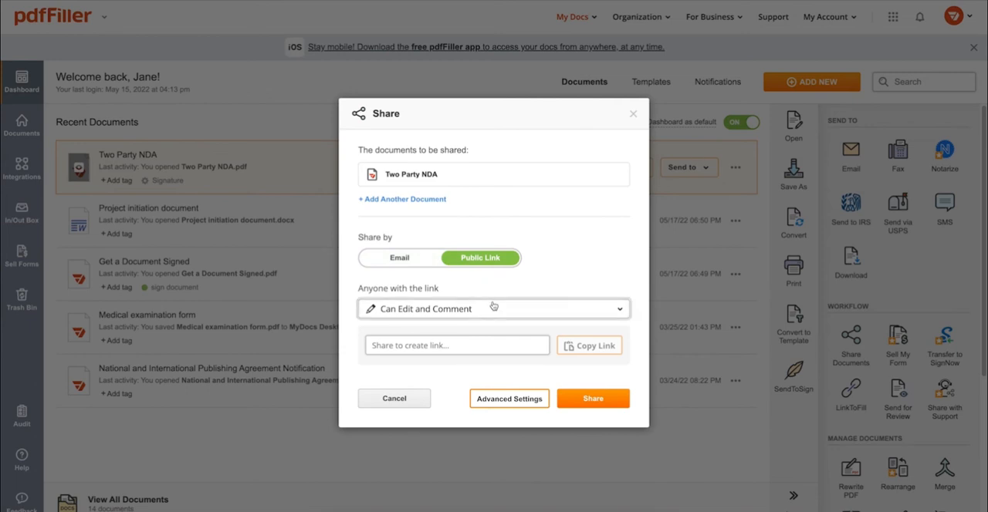